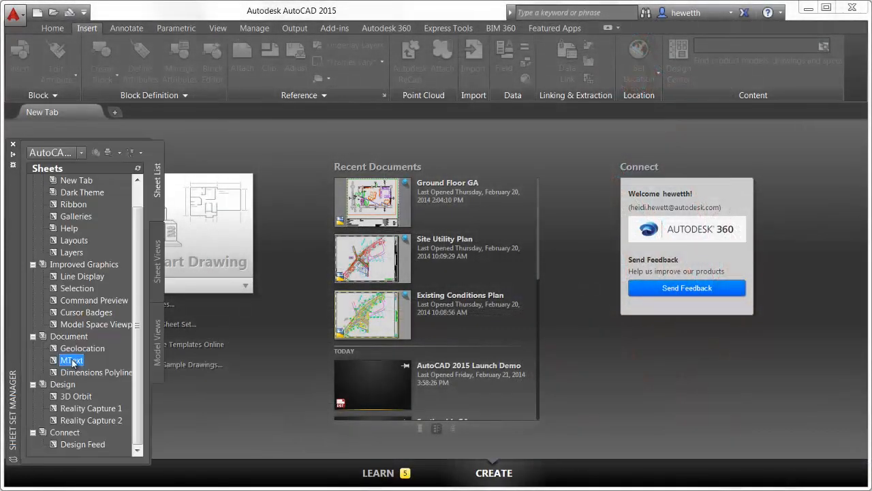
Open the sample drawing Section bb GA.dwg from the text notes examples
double_click(71, 360)
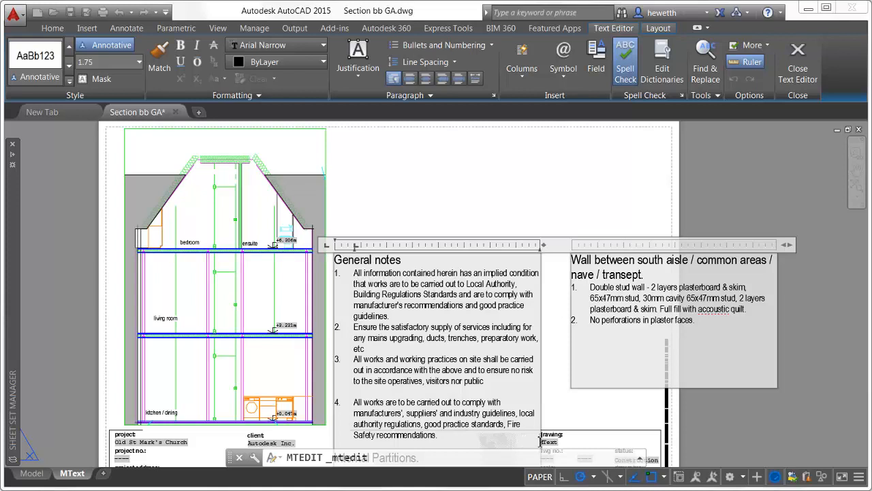
mouse_move(782, 90)
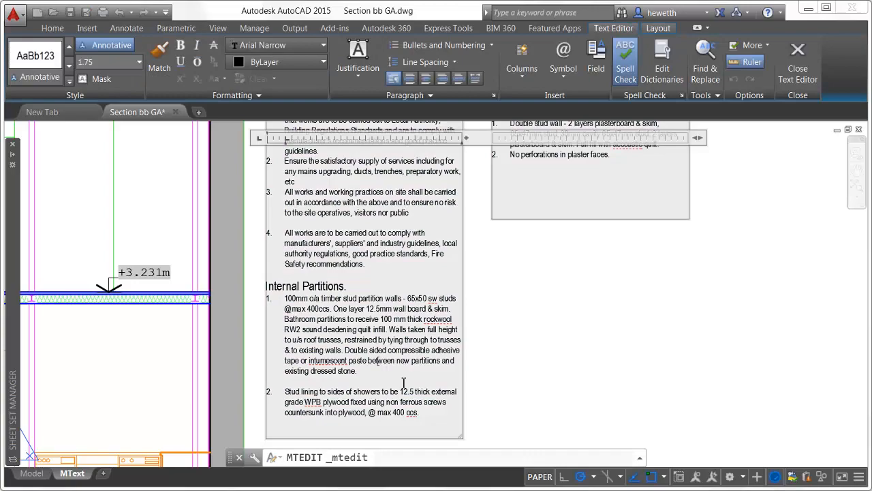
Shorten the first notes column and widen the columns so the Internal Partitions text reflows
left_click_drag(464, 436, 466, 416)
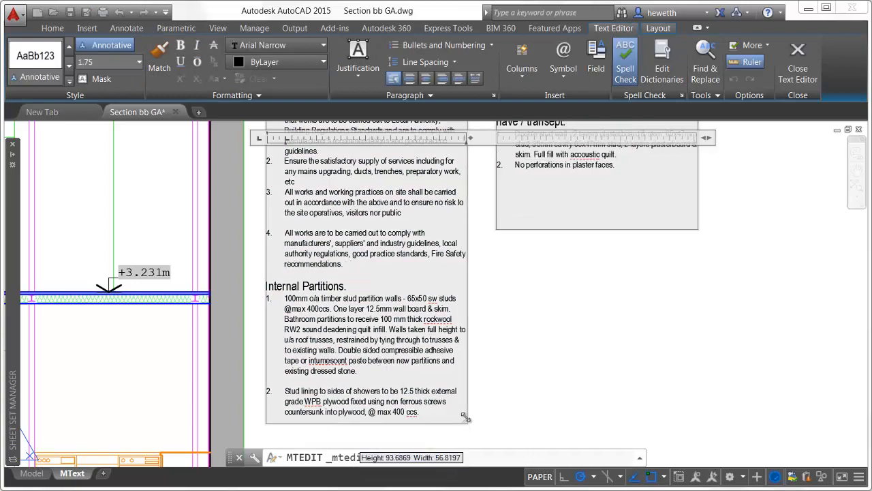
left_click_drag(466, 416, 463, 344)
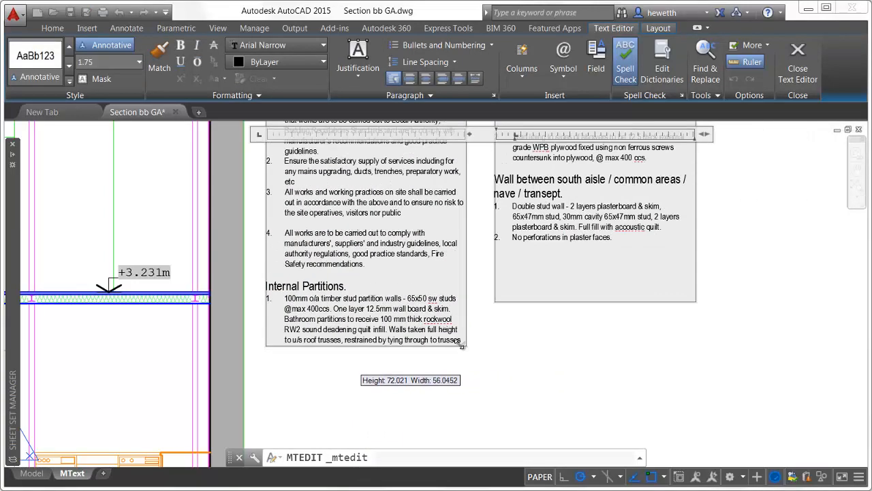
scroll("down", 3)
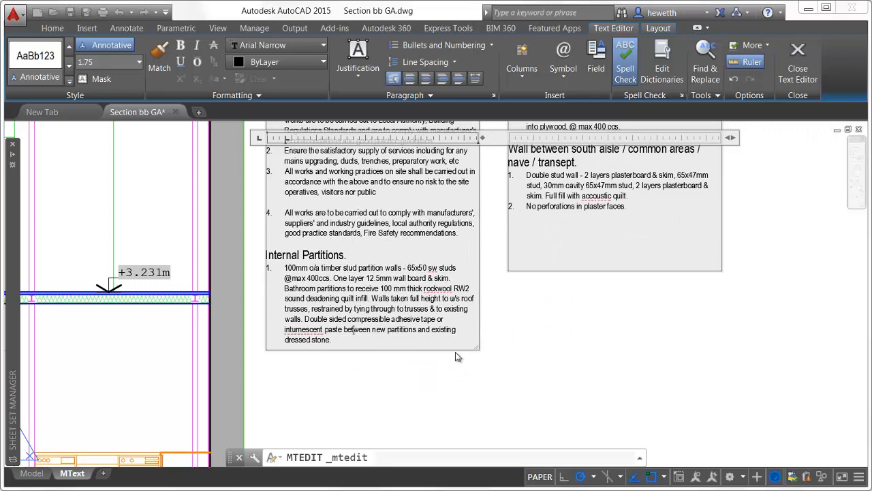
left_click_drag(458, 357, 453, 341)
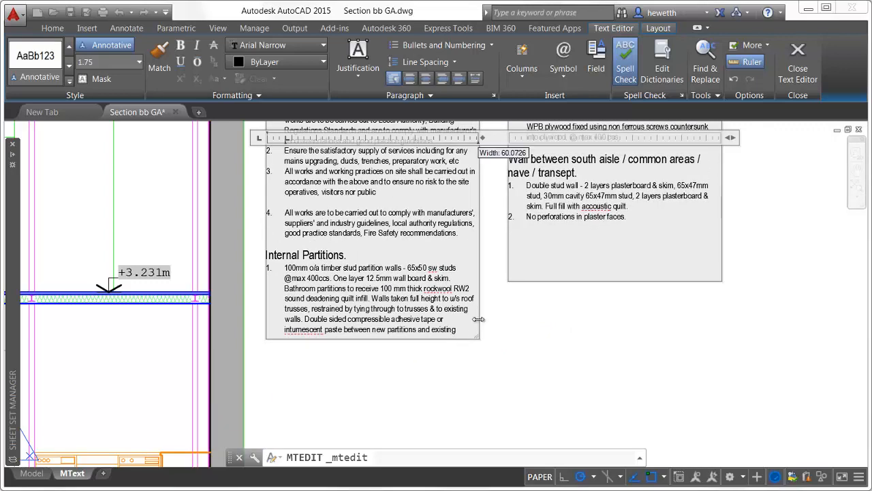
left_click_drag(479, 319, 507, 315)
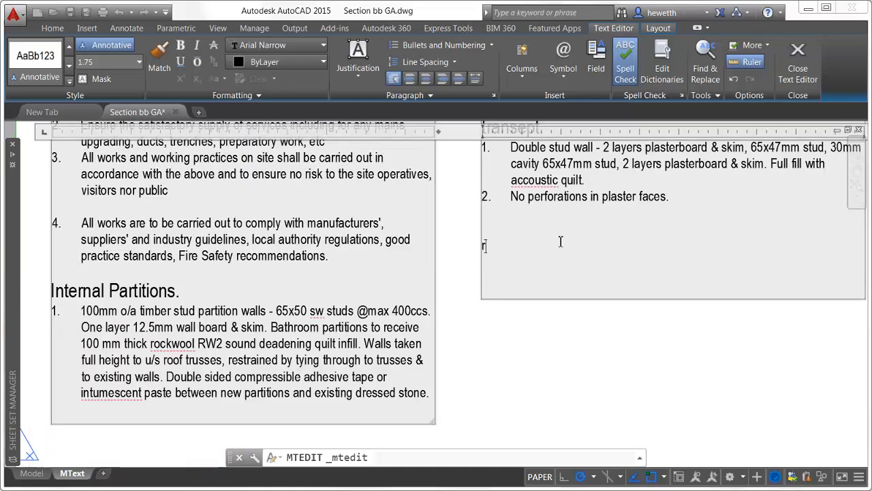
Add the heading 'Raised Lower Floor' below item 2 in the second column
type("AISED")
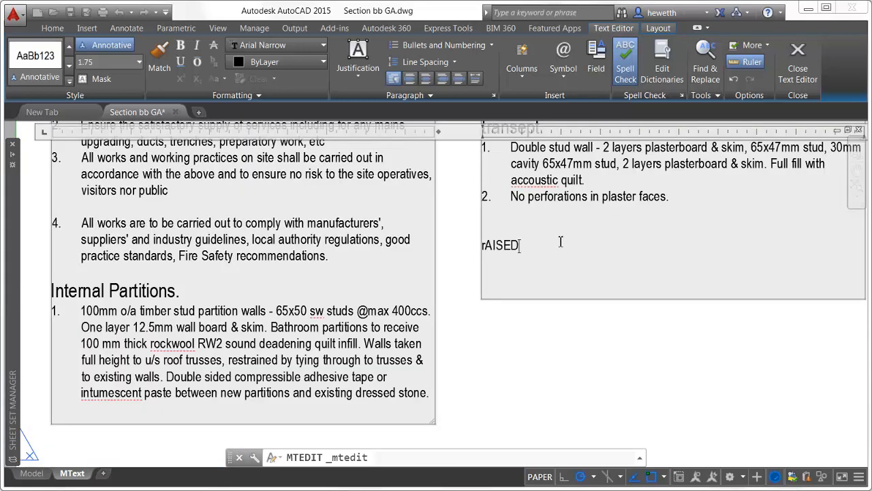
type("Raised L")
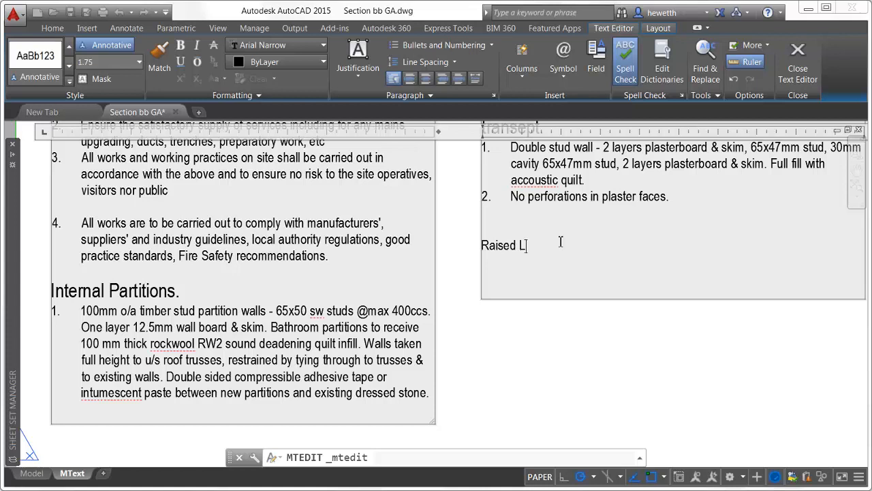
type("ower Floor")
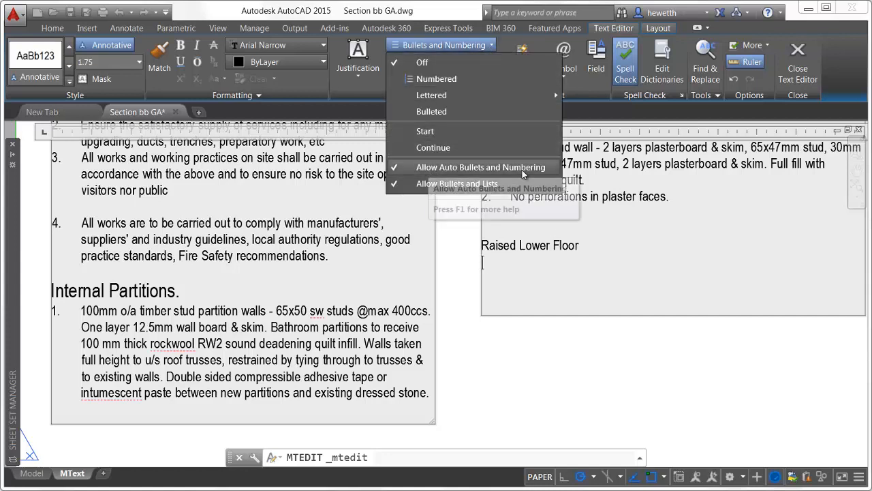
Enable auto numbering and list 'Floors raised 600', '300mm mineral quilt insulation', 'Upper Floors' and the supporting-floor item
left_click(437, 77)
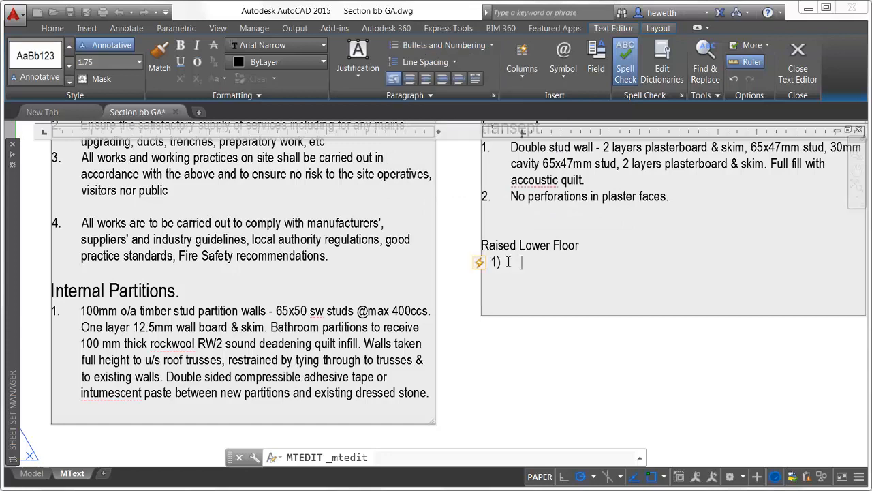
type("Floors raised 600mm off existing floors.")
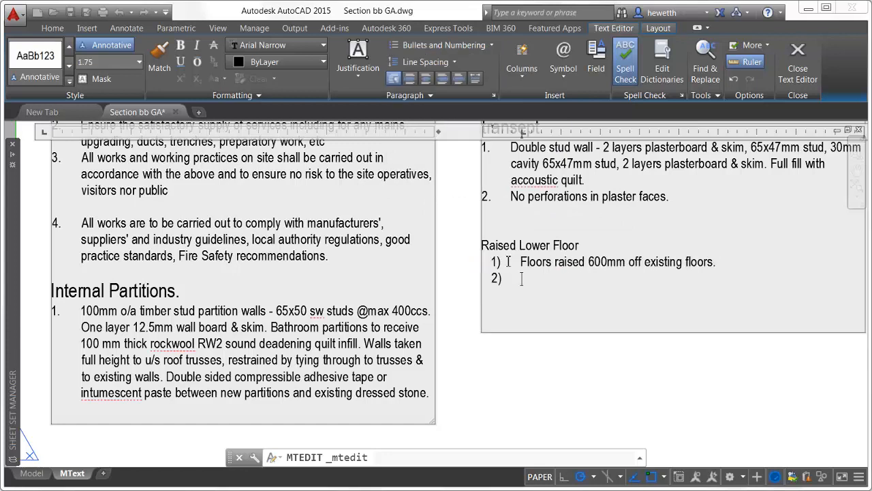
type("300mm mineral quilt insulation.")
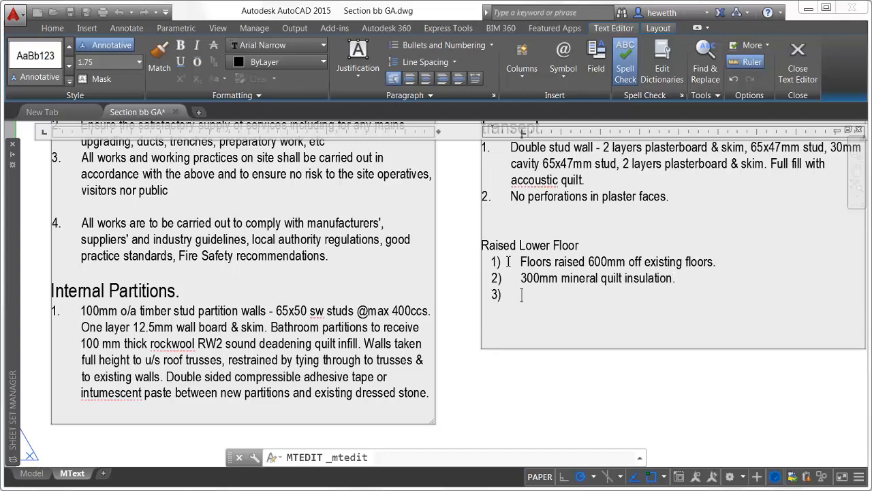
type("Upper Floors")
type("All timber s")
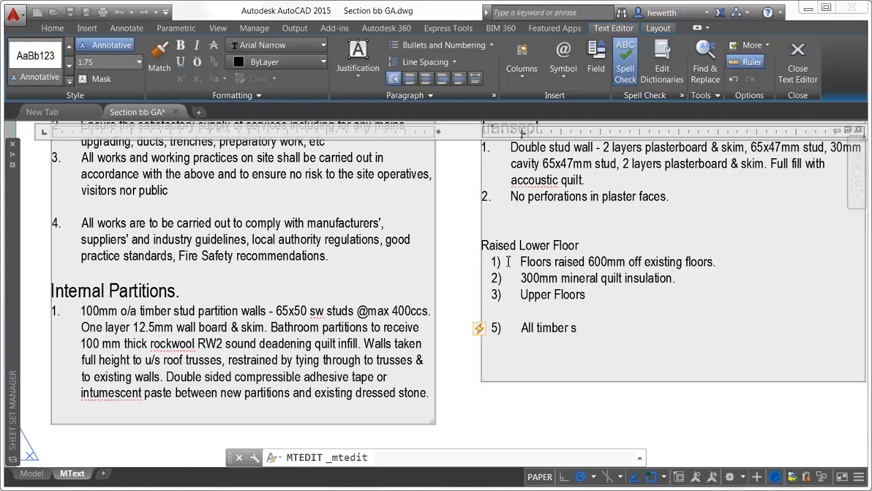
type("upporting an upper floor to be either:")
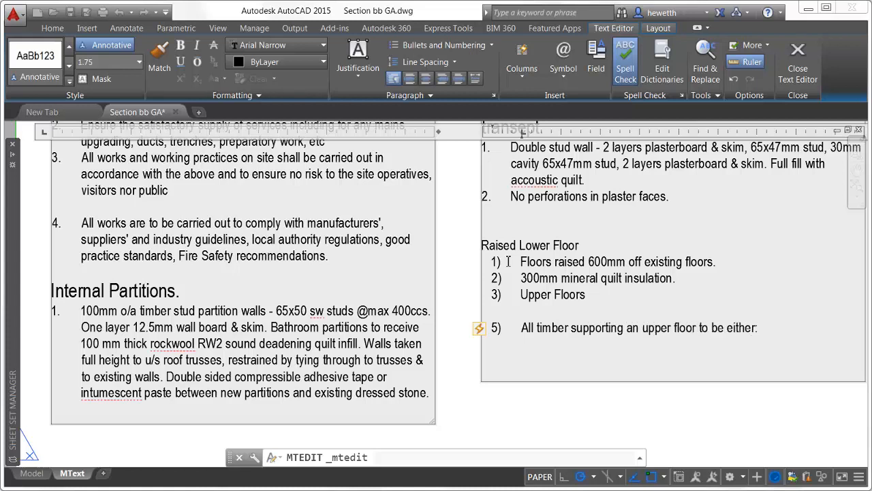
Restart the list numbering at the timber item from the numbering options
left_click(480, 327)
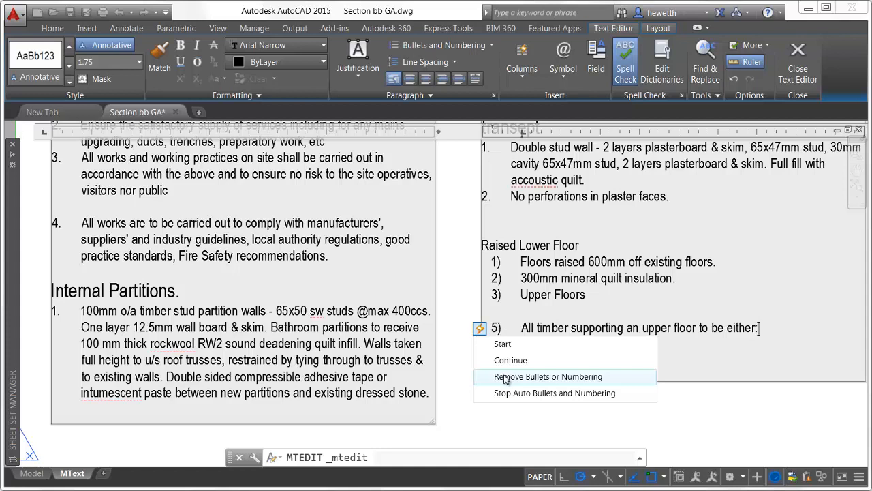
left_click(548, 376)
type("provided with in")
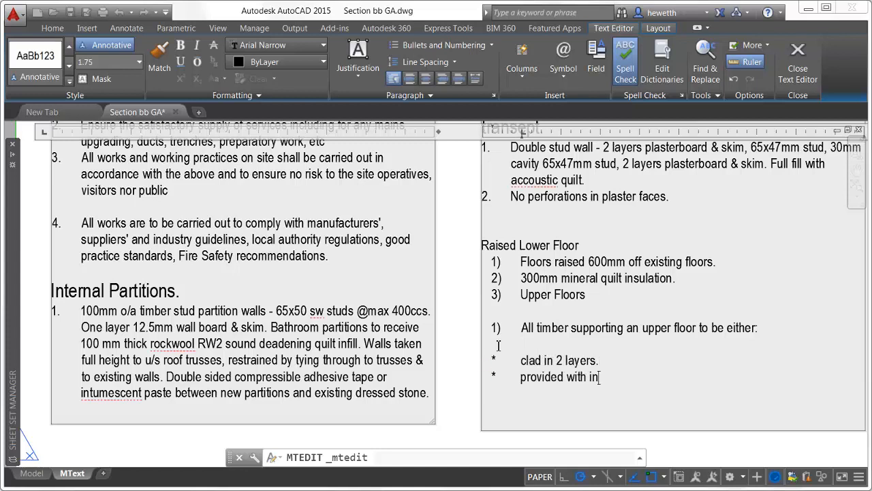
Finish the intumescent coating sub-point, then set the ½ fraction to centred position at 50% text size
type("tumescent coating.")
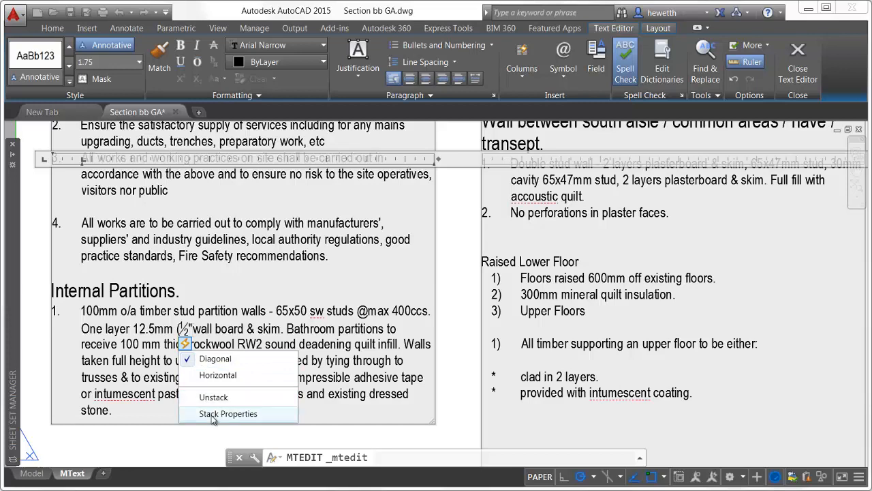
left_click(229, 414)
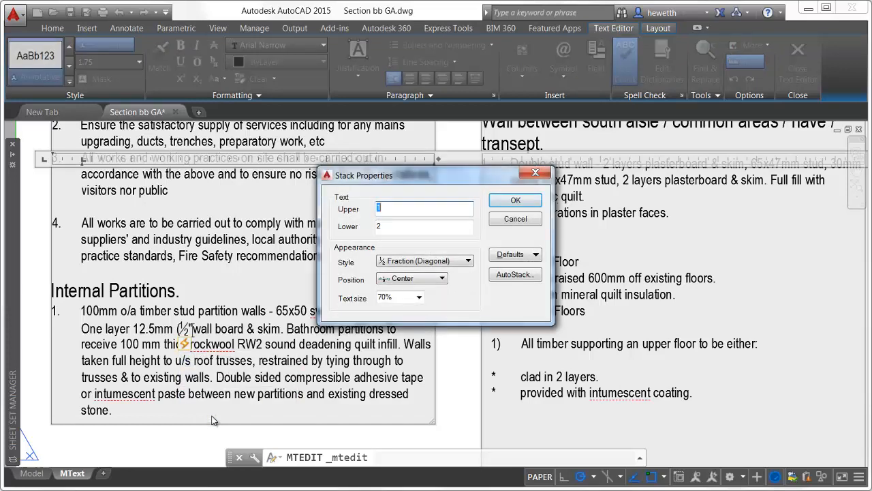
mouse_move(328, 322)
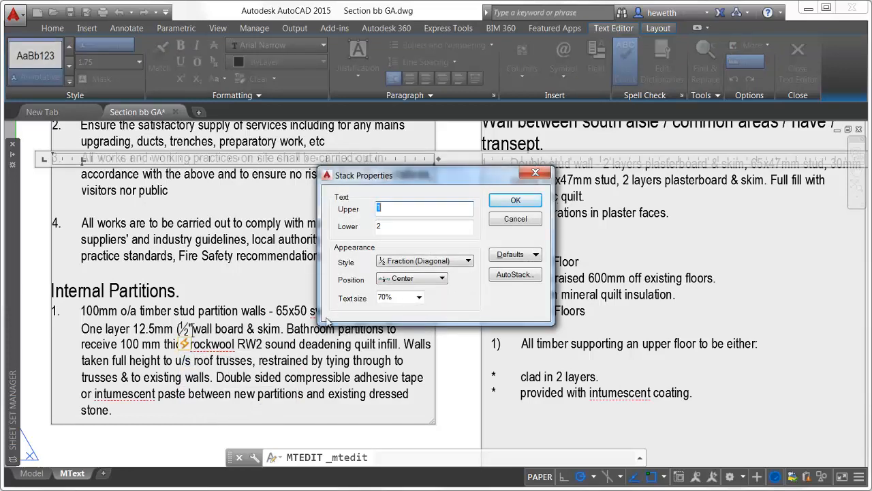
mouse_move(392, 239)
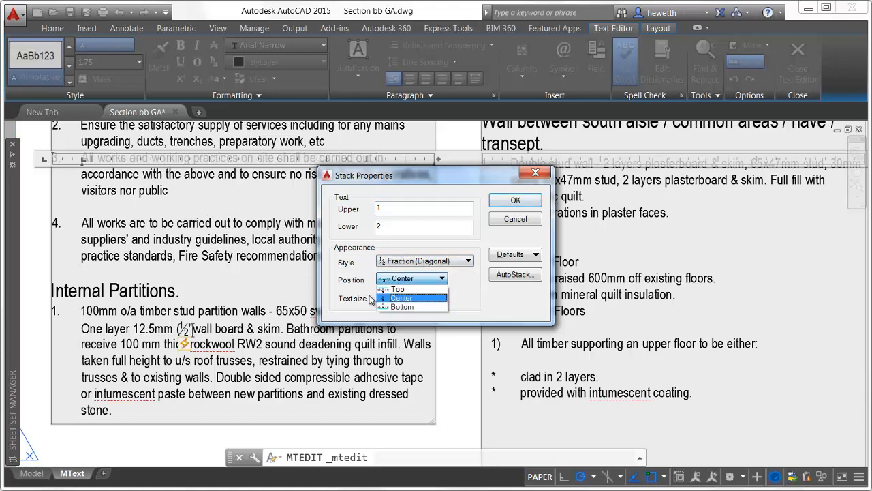
left_click(401, 297)
type("50")
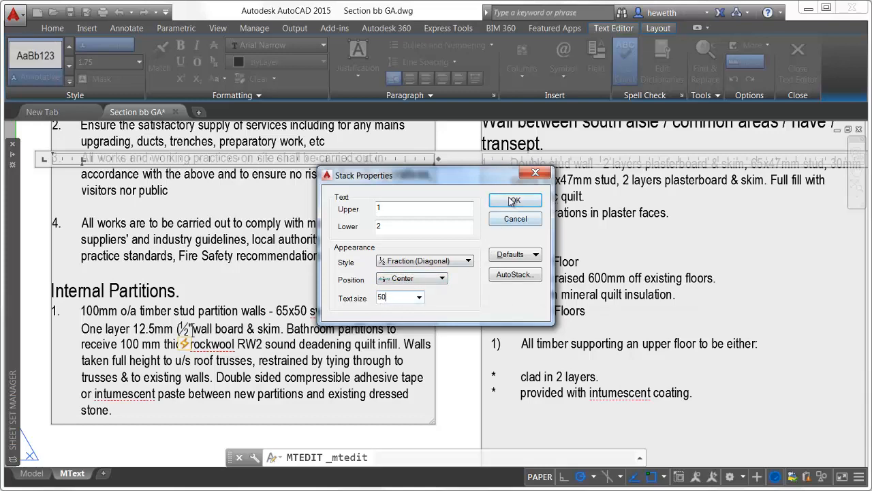
left_click(515, 199)
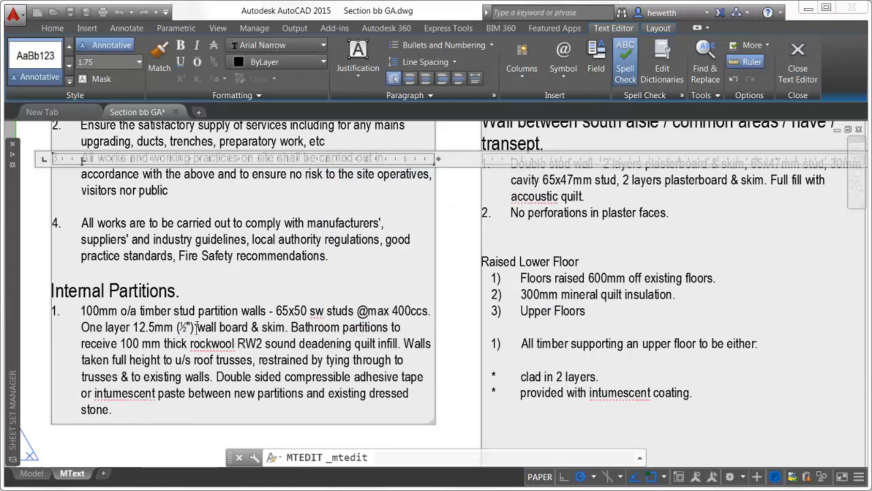
mouse_move(43, 158)
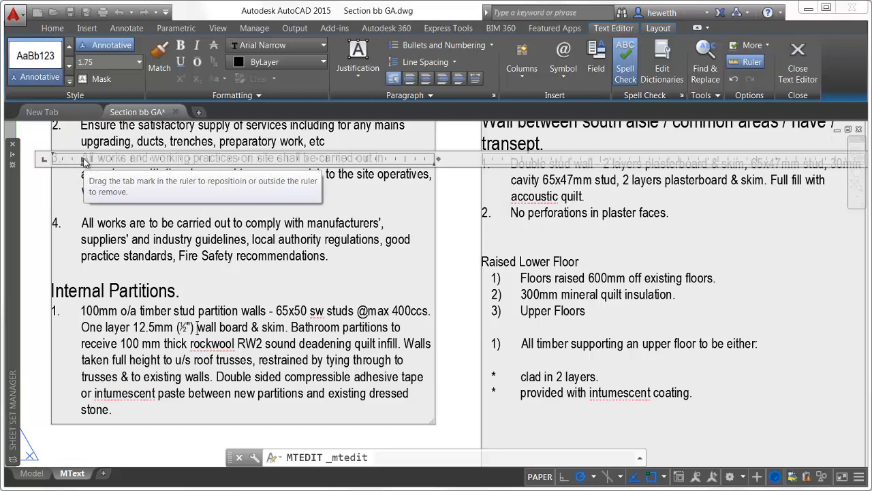
Set the paragraph tab stop at 5.25 to match the hanging indent
right_click(93, 158)
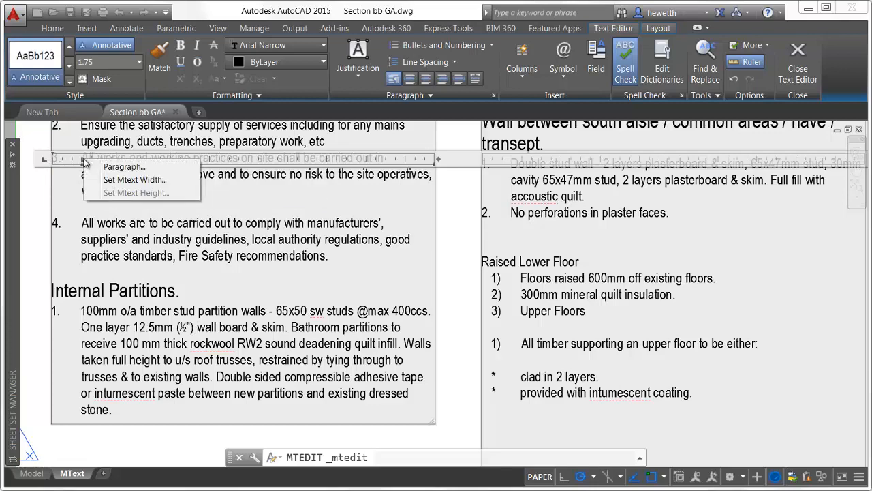
left_click(124, 166)
type(".5")
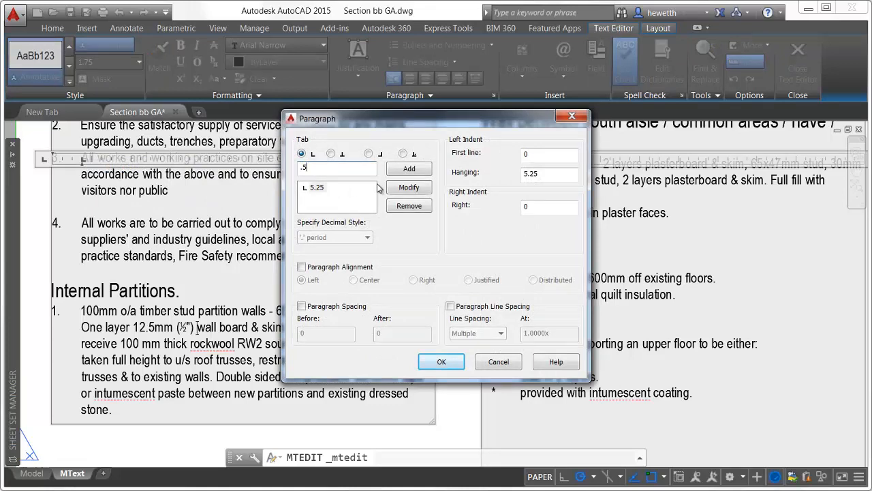
left_click(442, 361)
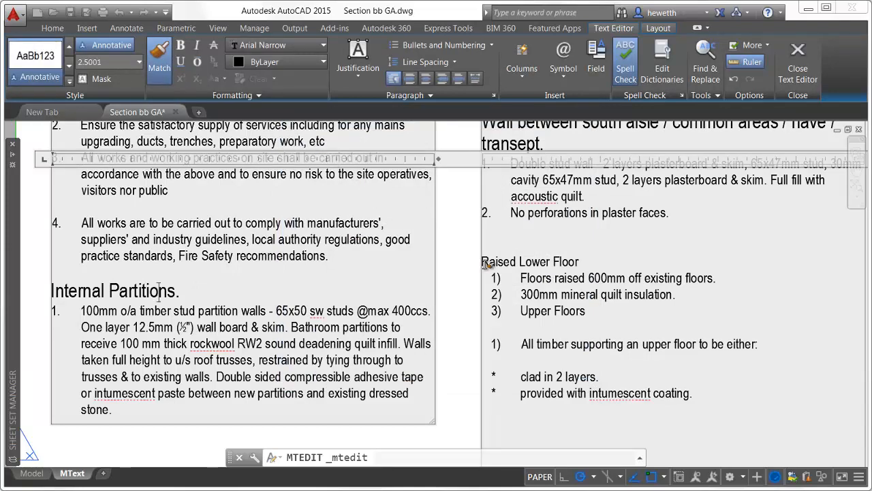
Remove numbering from Upper Floors, leave the editor and bring up the annotation tools over the sheet
double_click(550, 265)
type("H2")
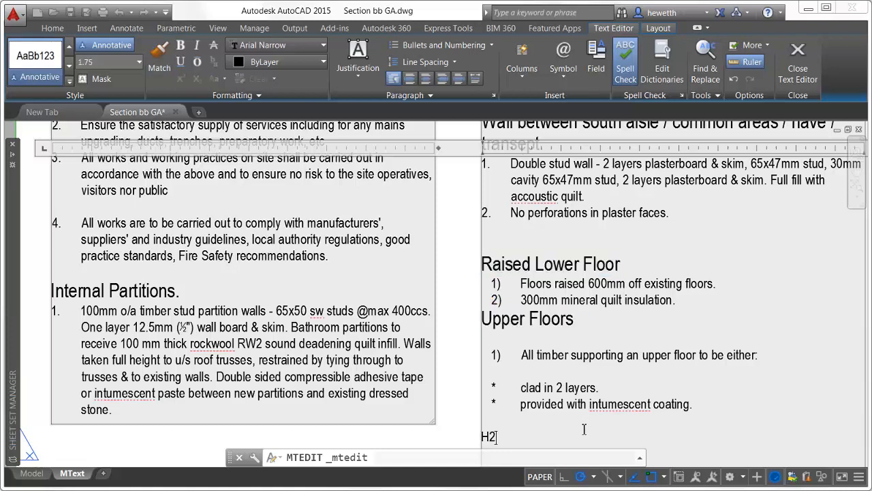
type("0")
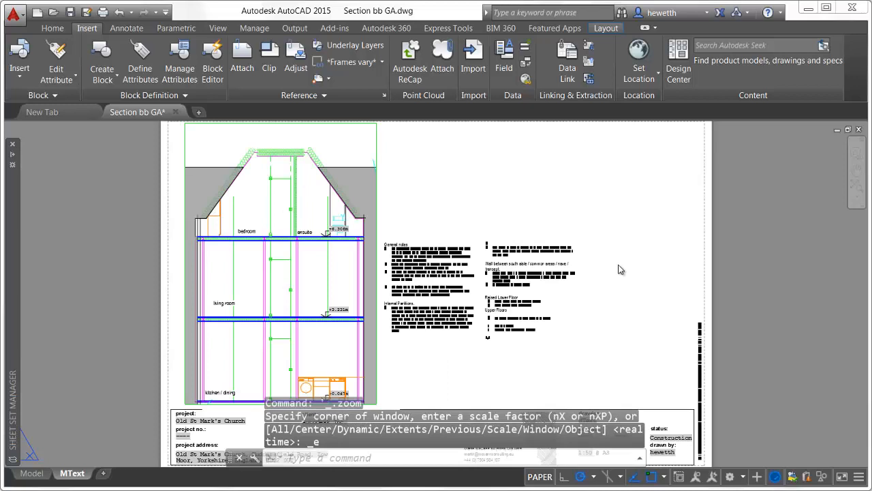
scroll("up", 3)
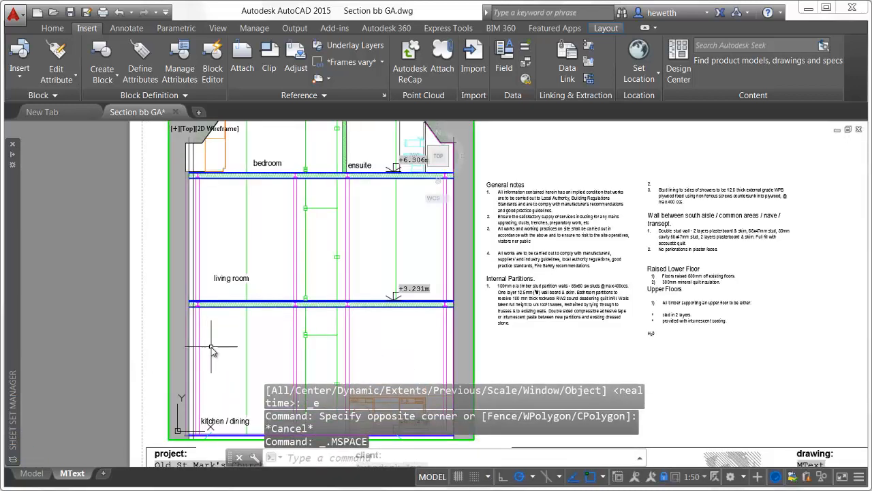
left_click(125, 27)
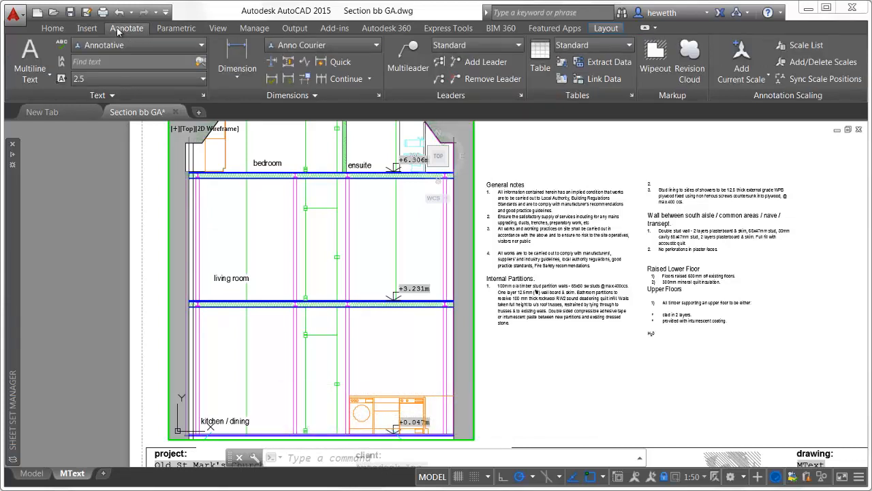
Run TEXTALIGN and select the bedroom and living room labels to align
left_click(62, 60)
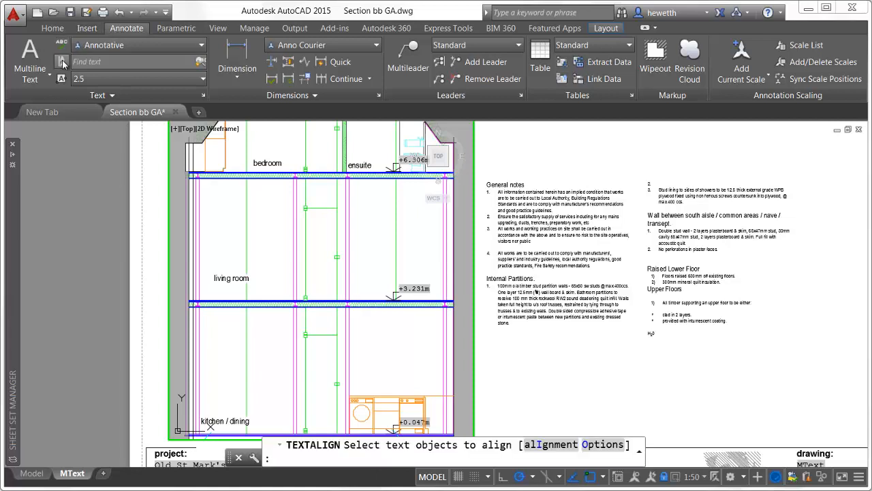
left_click(267, 163)
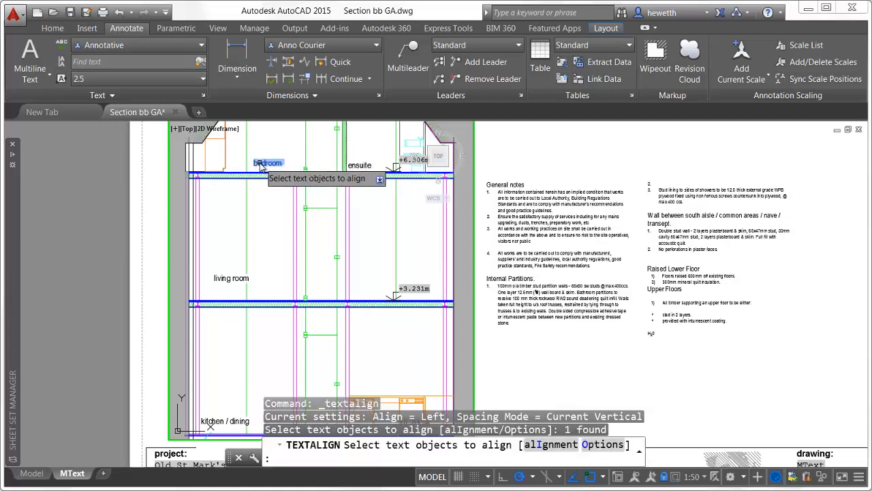
left_click(232, 278)
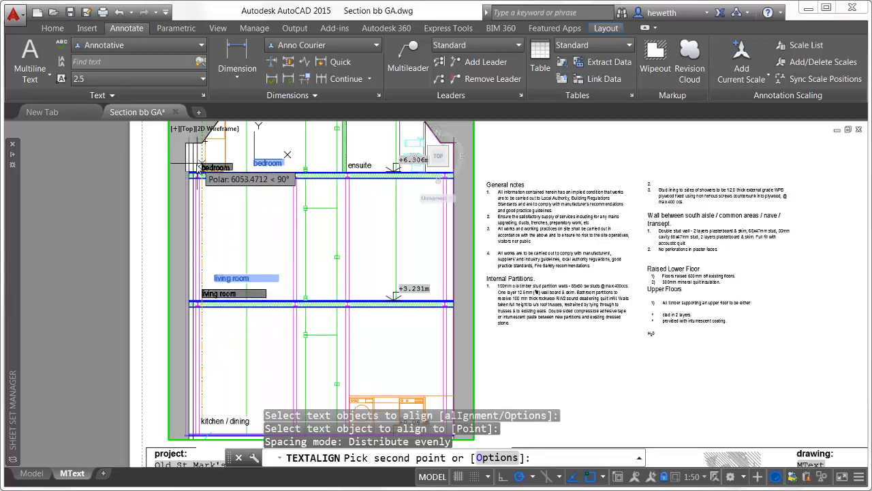
mouse_move(199, 164)
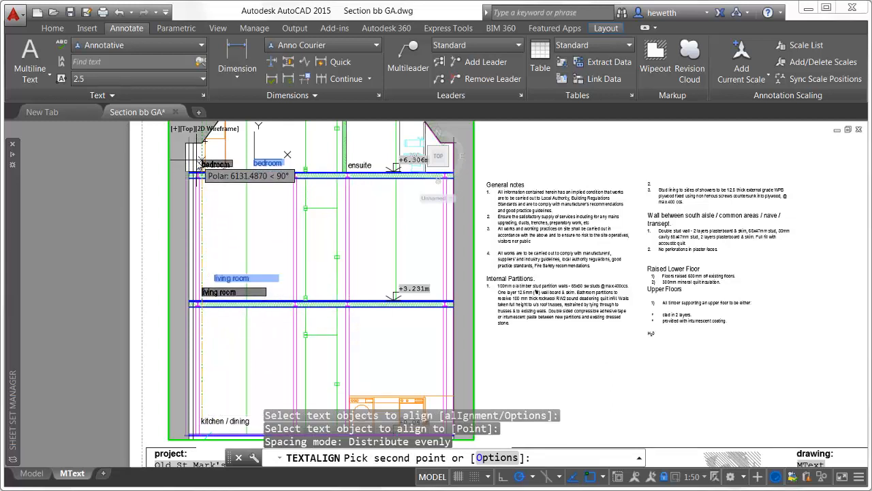